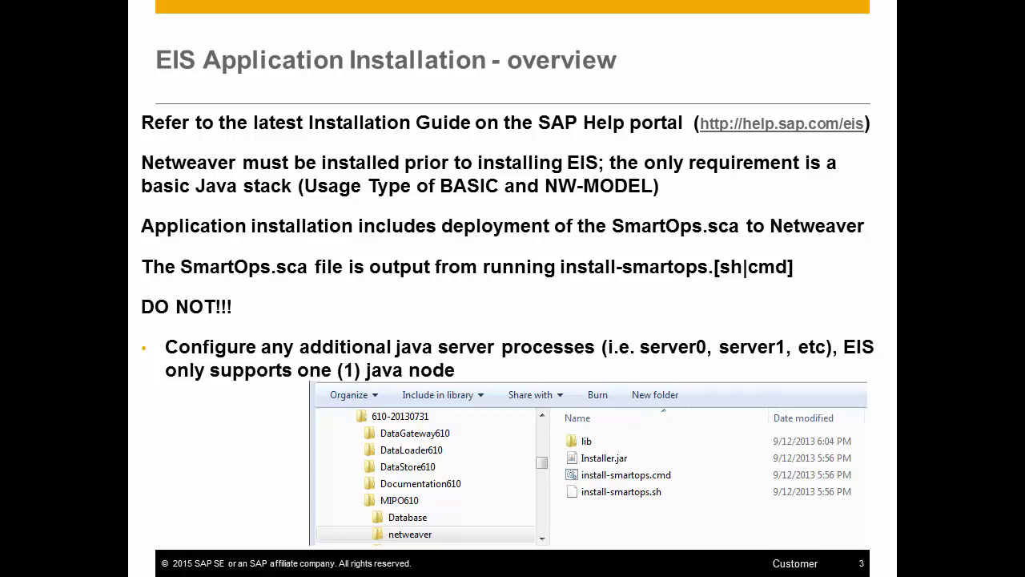
- Advance past the EIS overview slide to the terminal listing the installer files
{"action": "key", "text": "Right"}
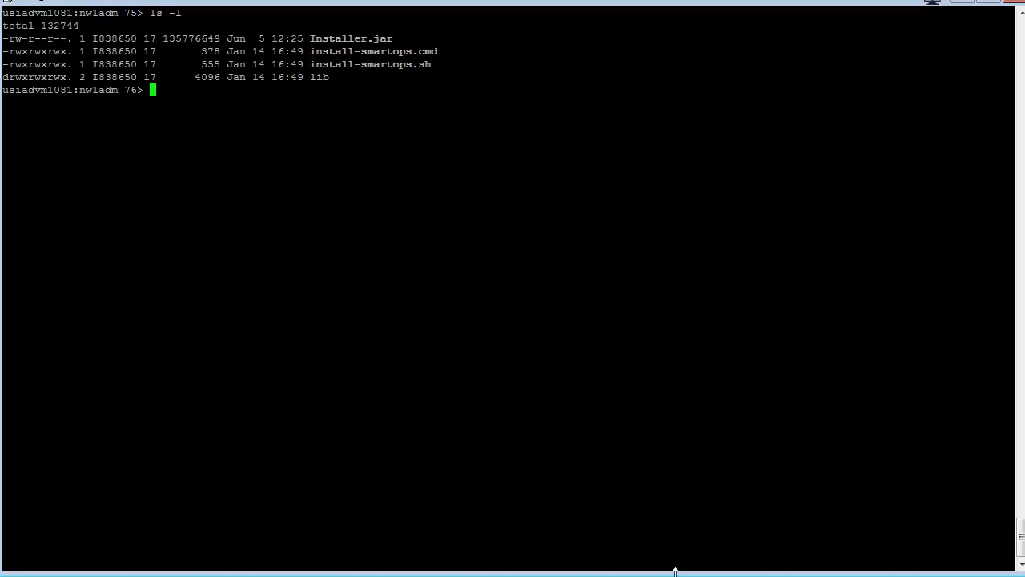
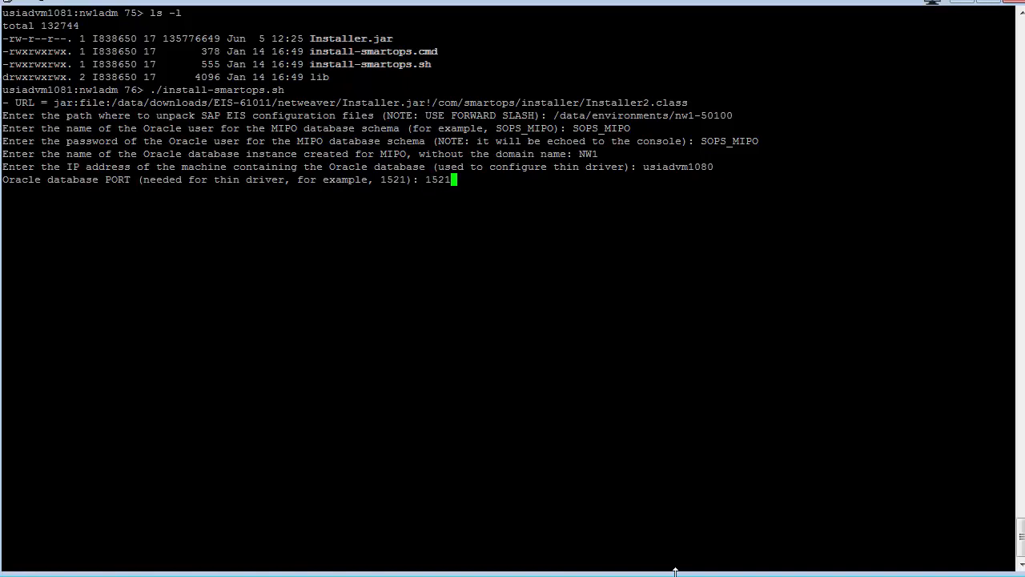